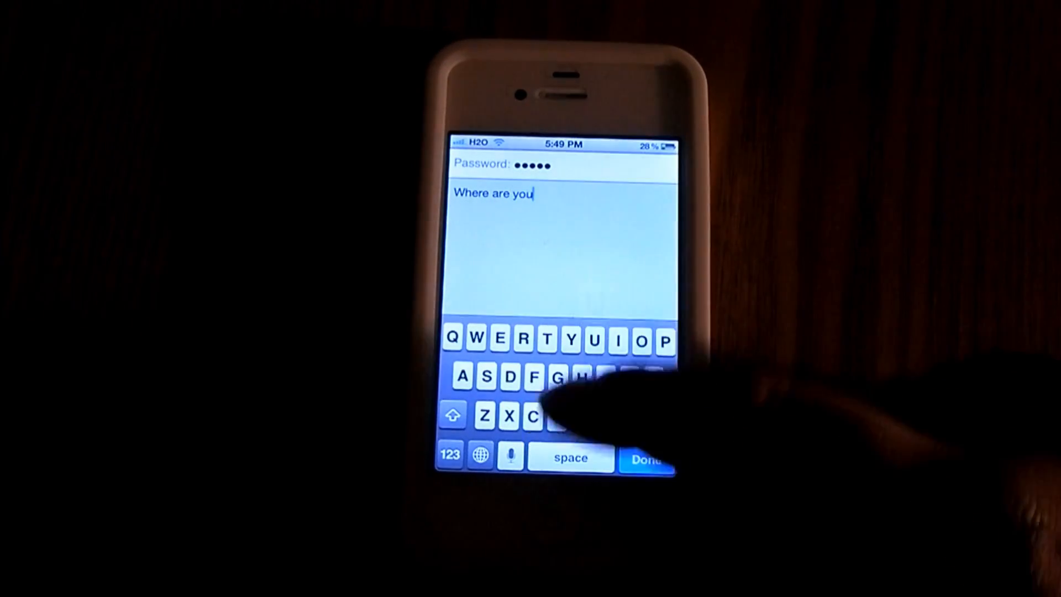
# - Complete the text 'Where are you going to be', encrypt it and copy it out to iMessage
pyautogui.write('going to be')
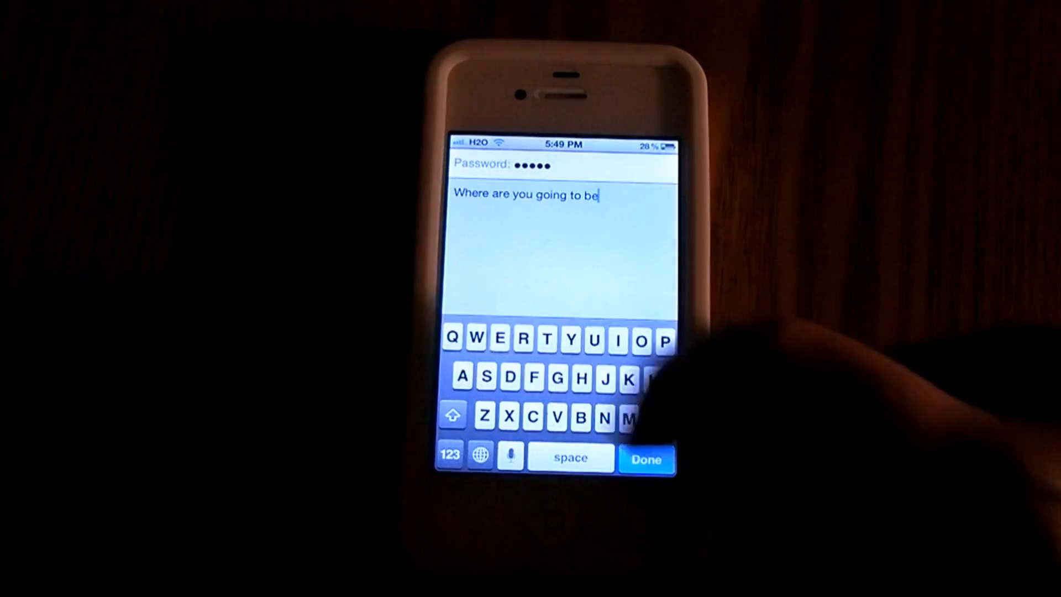
pyautogui.click(644, 459)
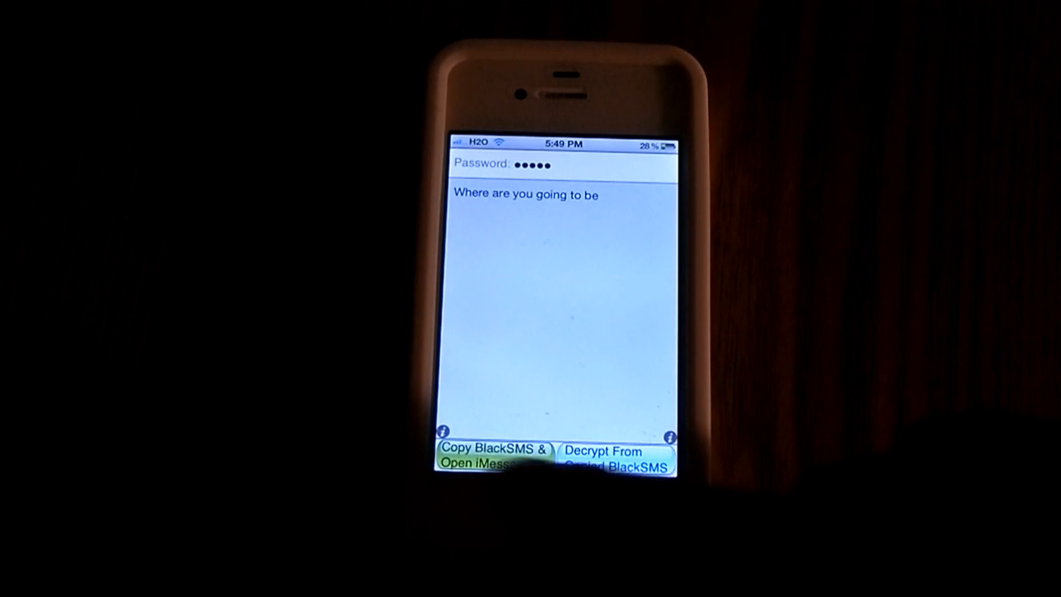
pyautogui.click(492, 458)
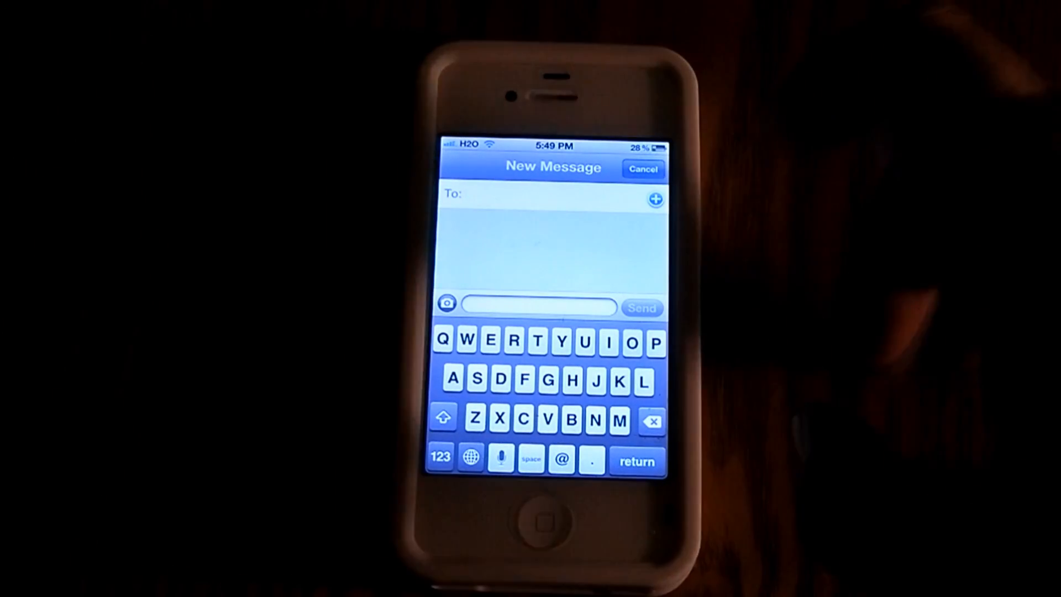
# - Address the iMessage to 'Jay', paste in the encrypted text and send it
pyautogui.write('Jay')
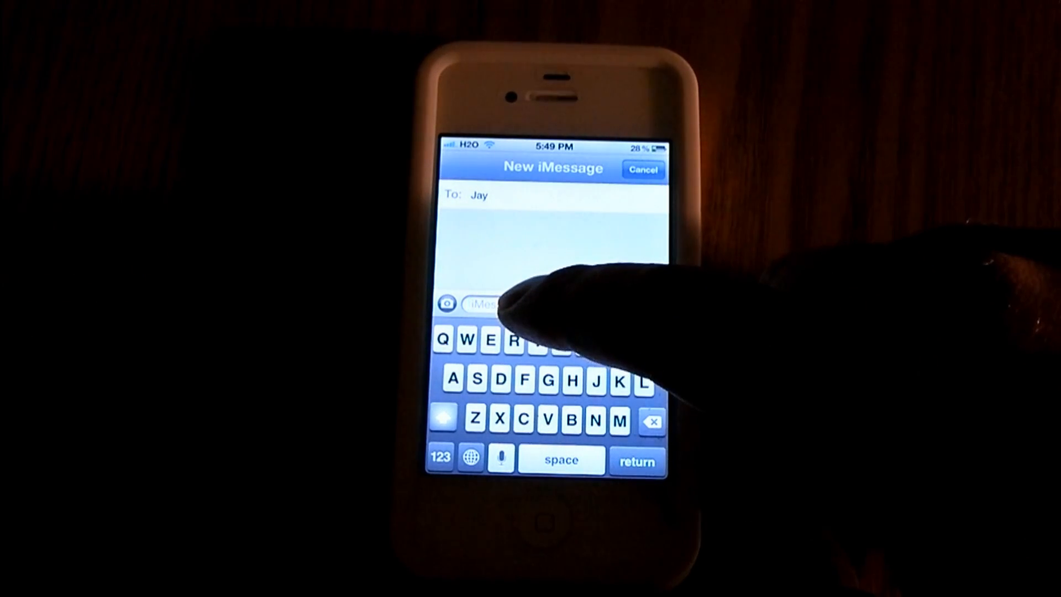
pyautogui.click(538, 304)
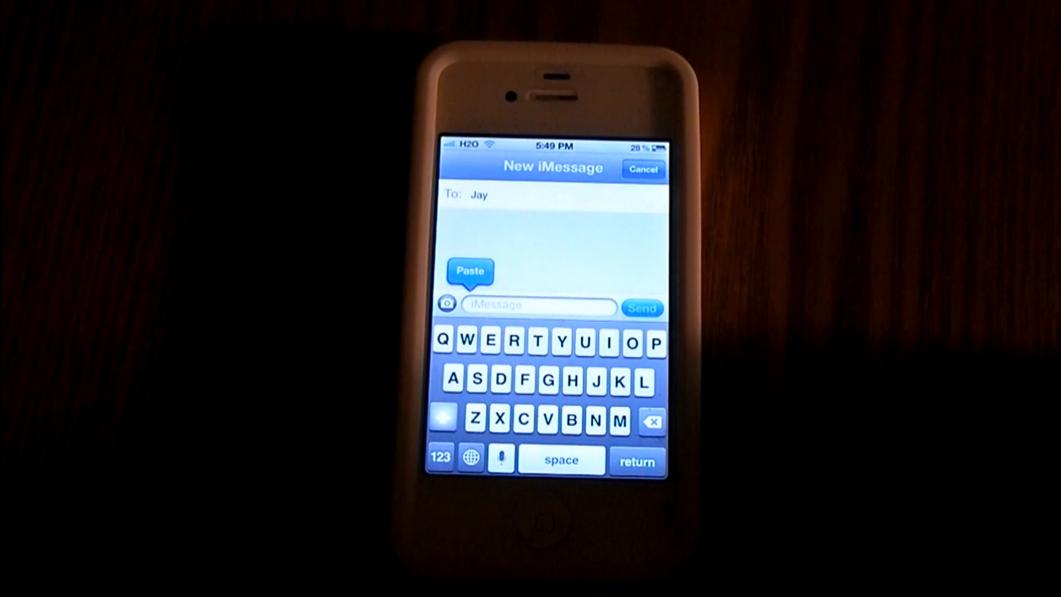
pyautogui.click(470, 271)
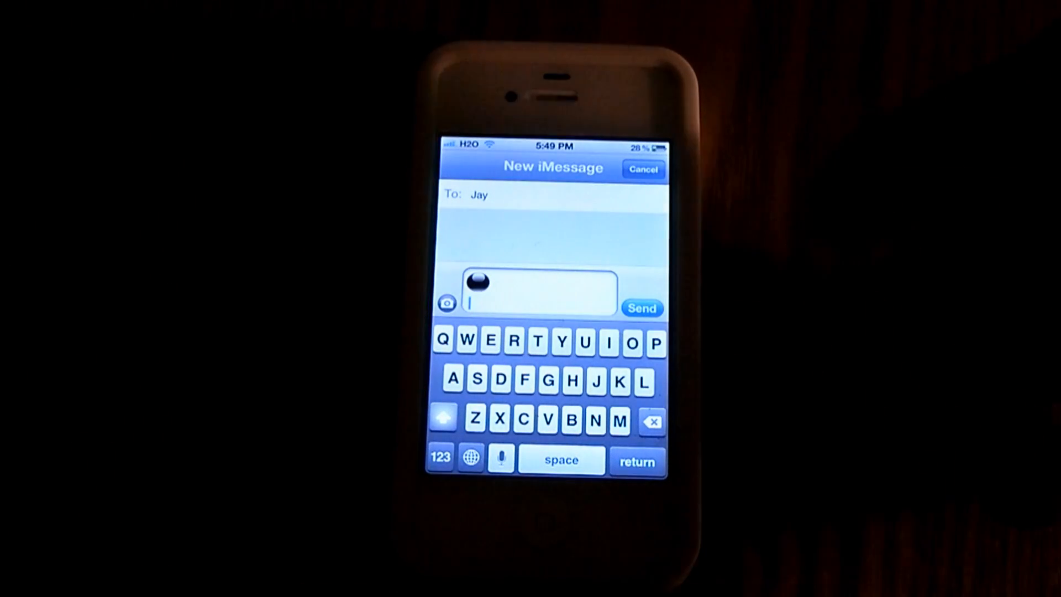
pyautogui.click(641, 309)
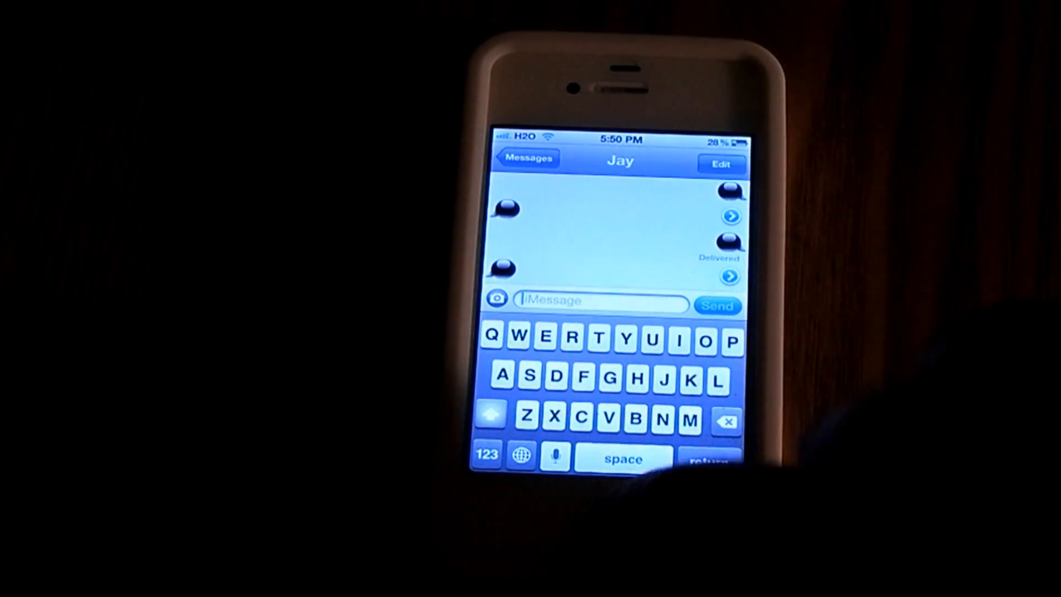
# - Leave the delivered conversation in Messages and return home toward BlackSMS
pyautogui.press('home')
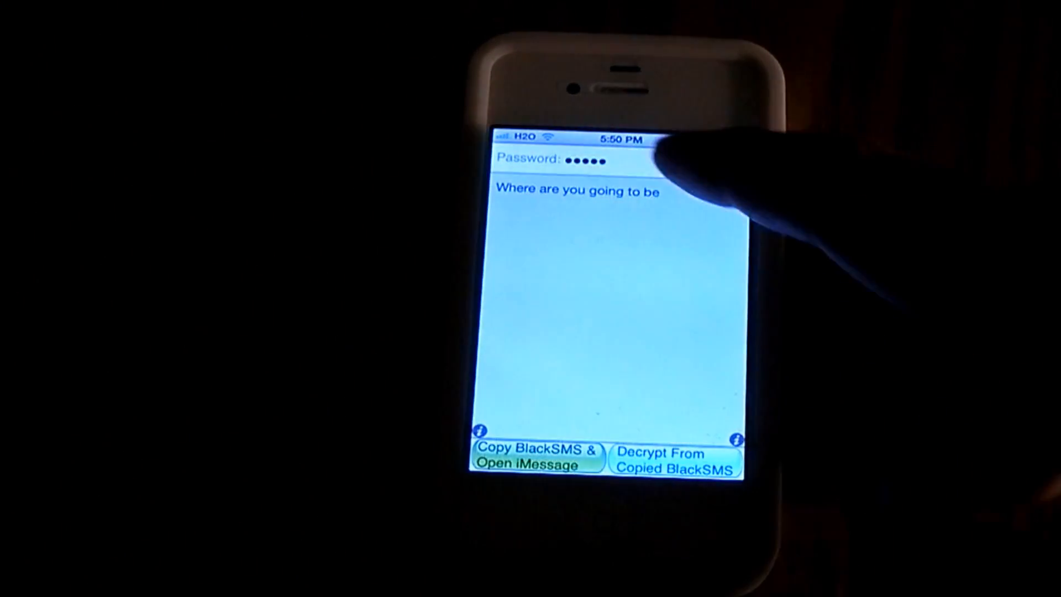
# - Clear the message, decrypt the copied BlackSMS with a wrong password giving garbled text, then start re-entering the password
pyautogui.click(577, 191)
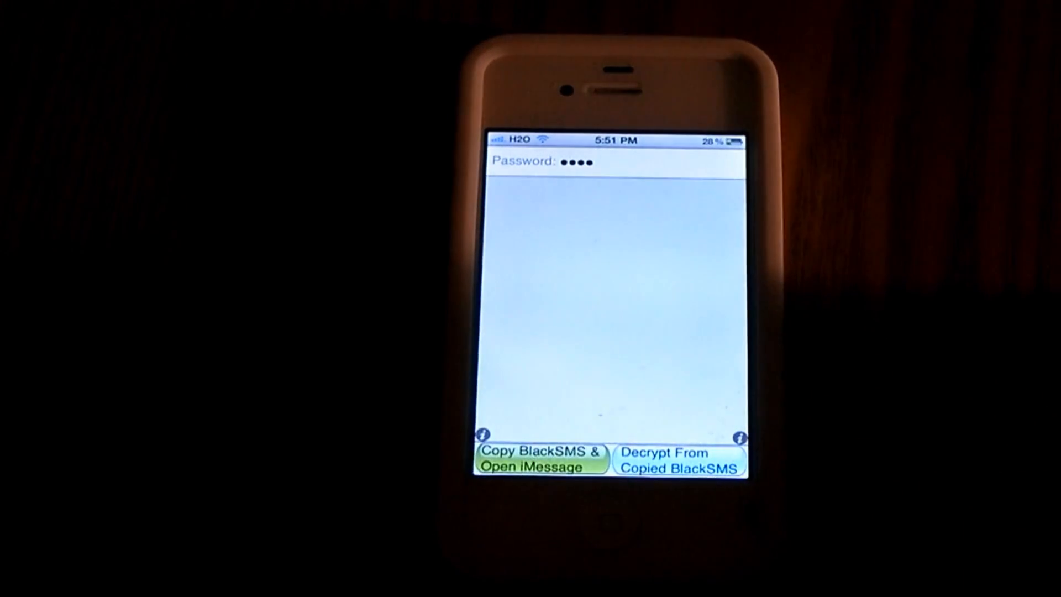
pyautogui.click(678, 459)
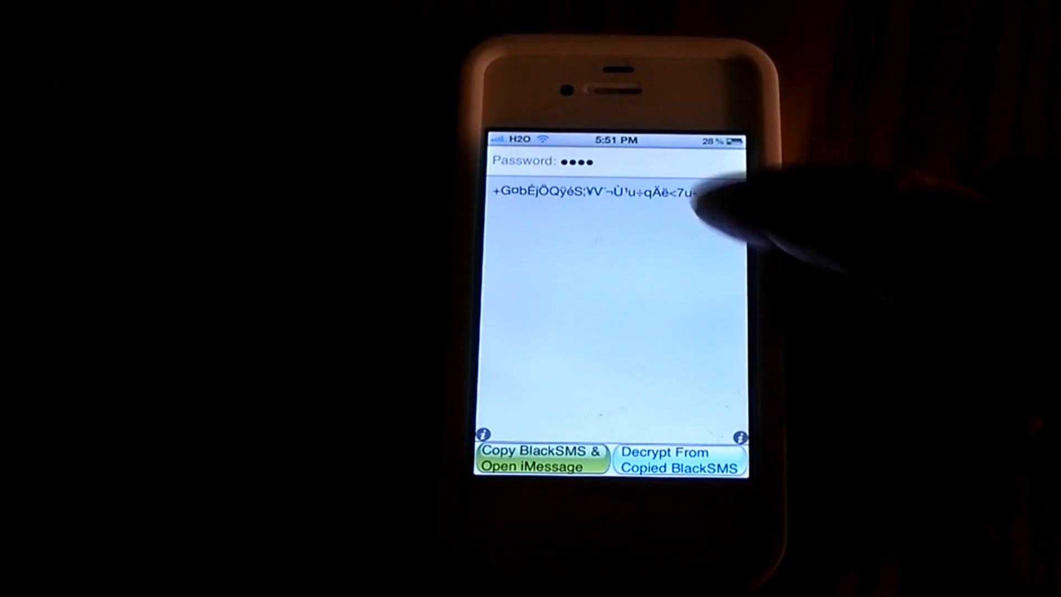
pyautogui.click(596, 197)
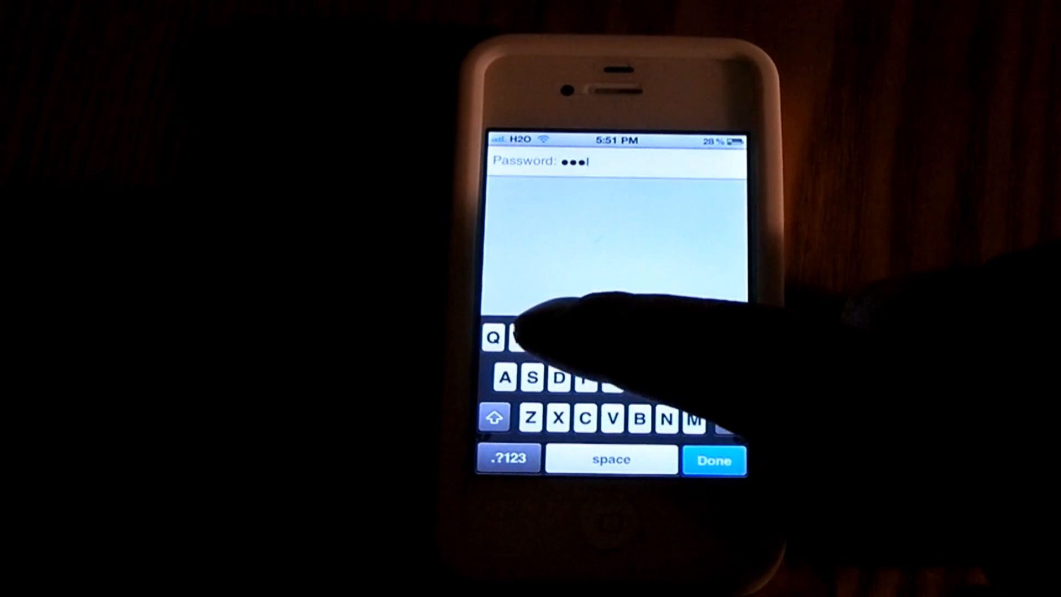
# - Confirm the original password and decrypt the copied BlackSMS back to 'Where are you going to be'
pyautogui.click(714, 459)
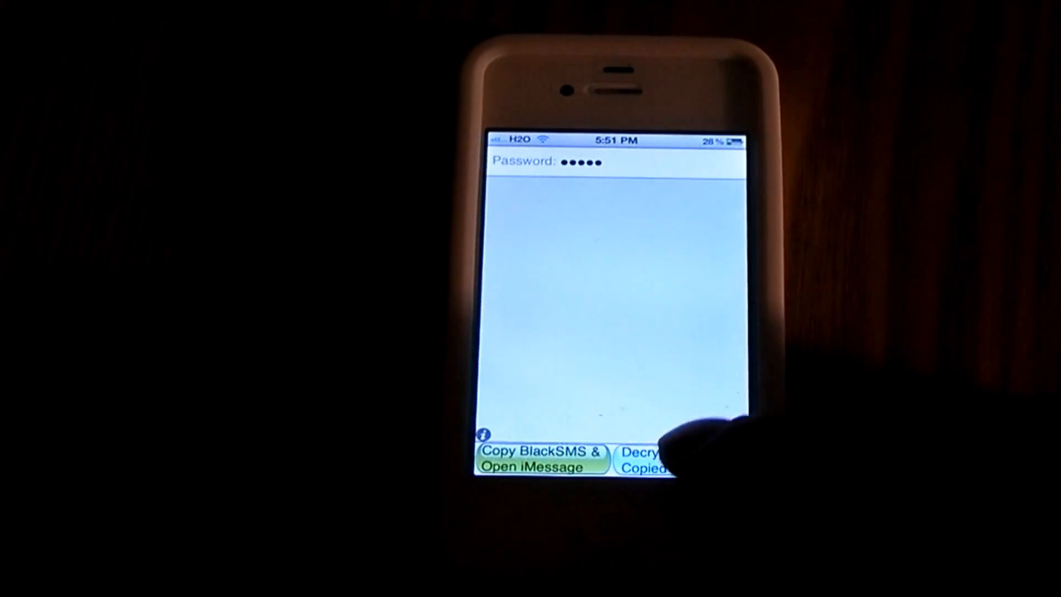
pyautogui.click(679, 457)
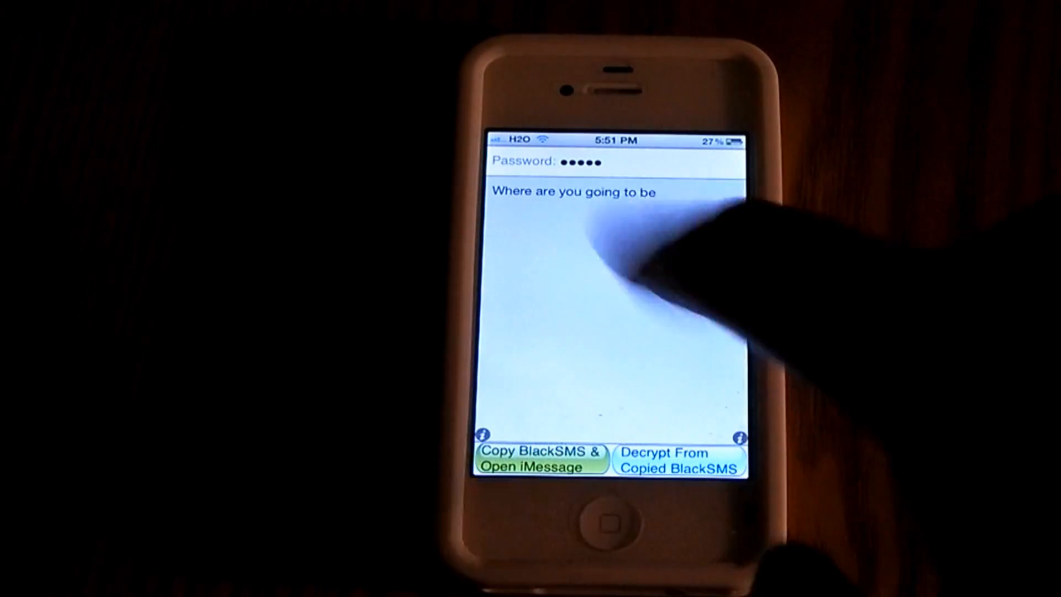